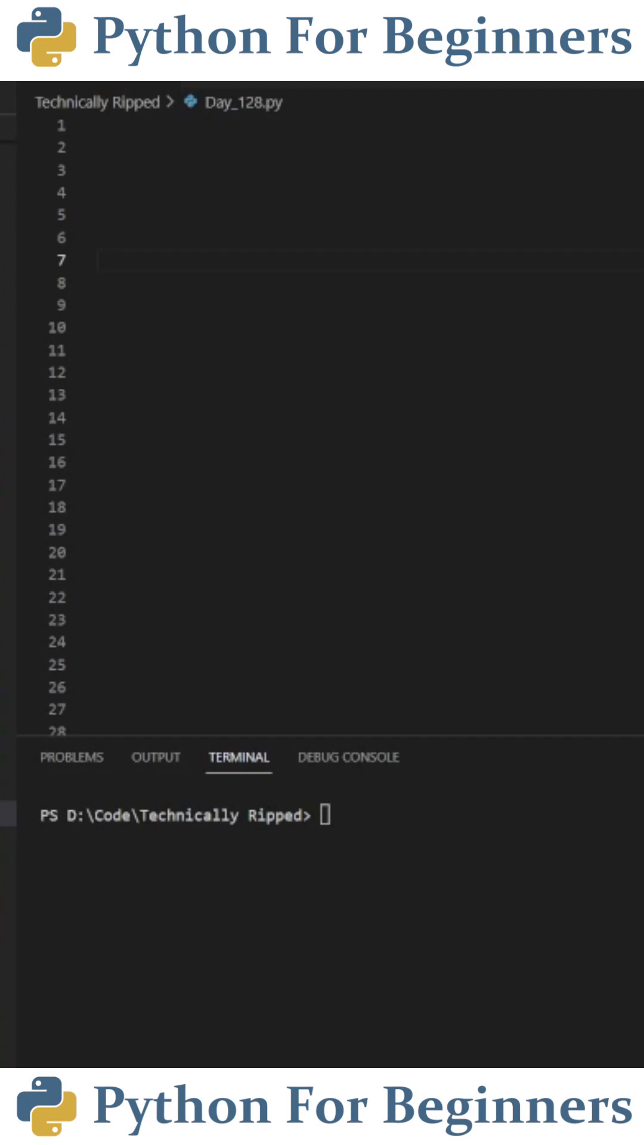
{"action": "type", "text": "import itertools"}
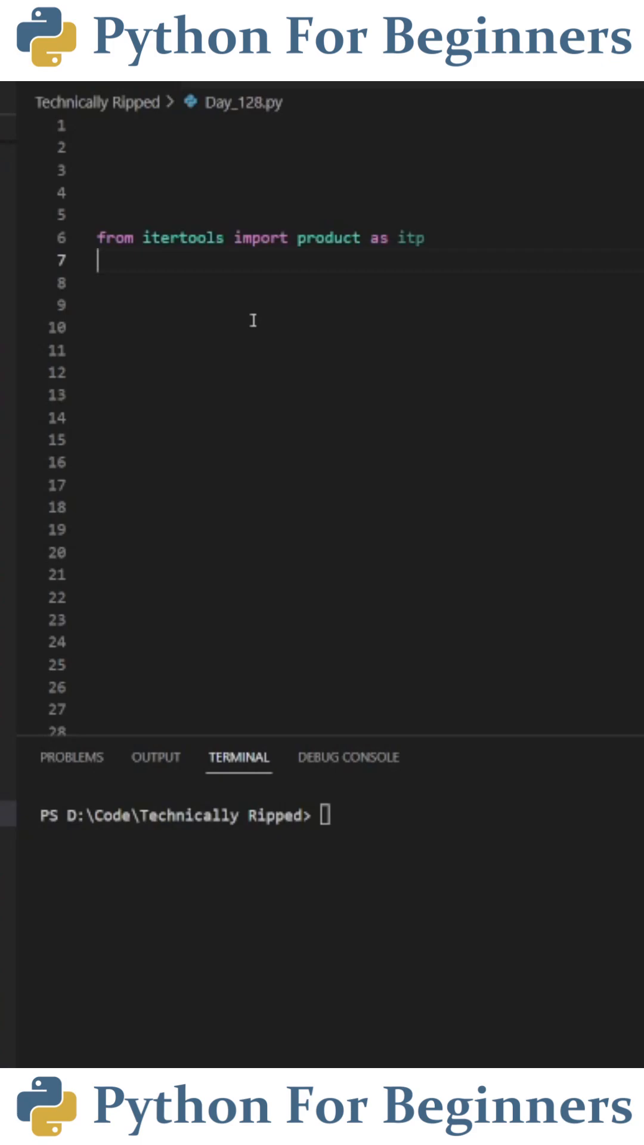
{"action": "type", "text": "letters = ['A', 'B']"}
{"action": "left_click", "coordinate": [369, 305]}
{"action": "type", "text": "numbers = [1,2]"}
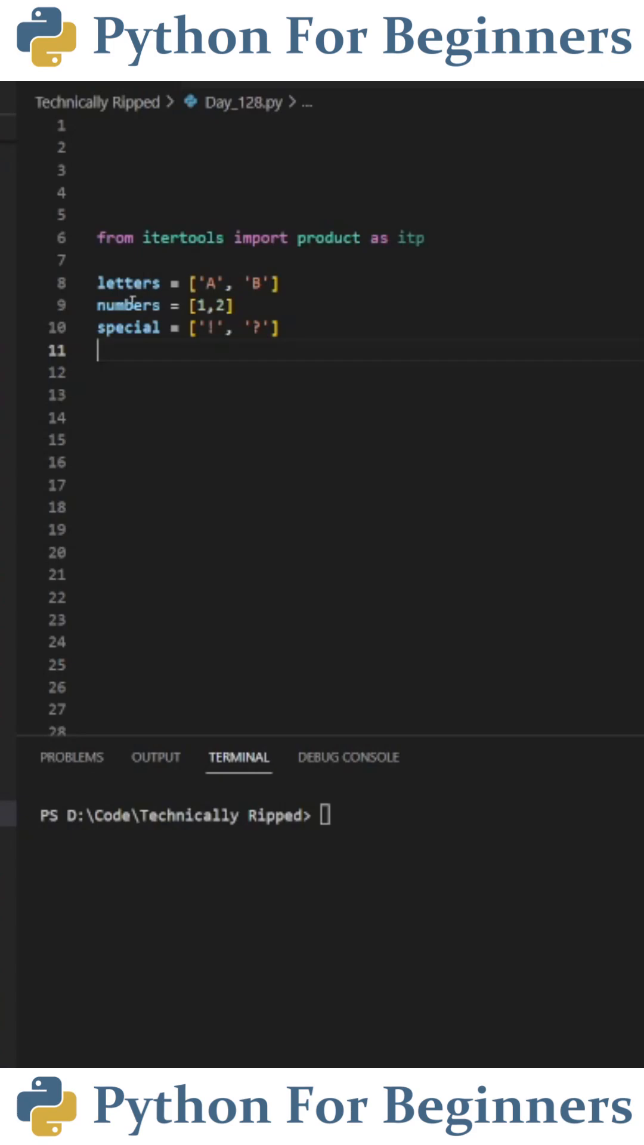
{"action": "mouse_move", "coordinate": [554, 269]}
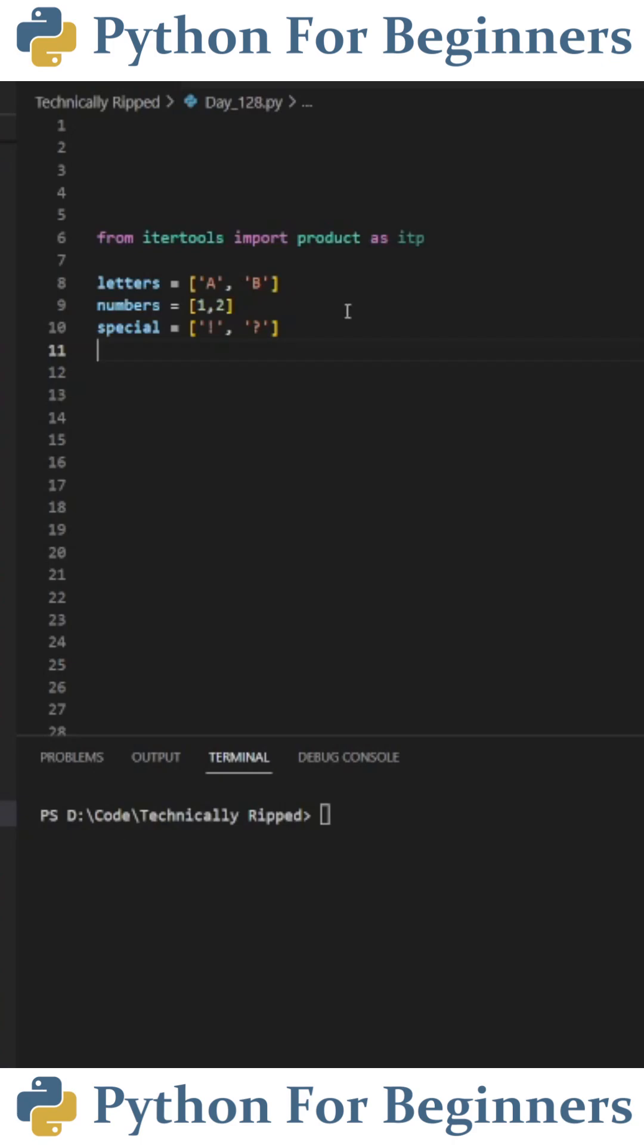
{"action": "mouse_move", "coordinate": [213, 302]}
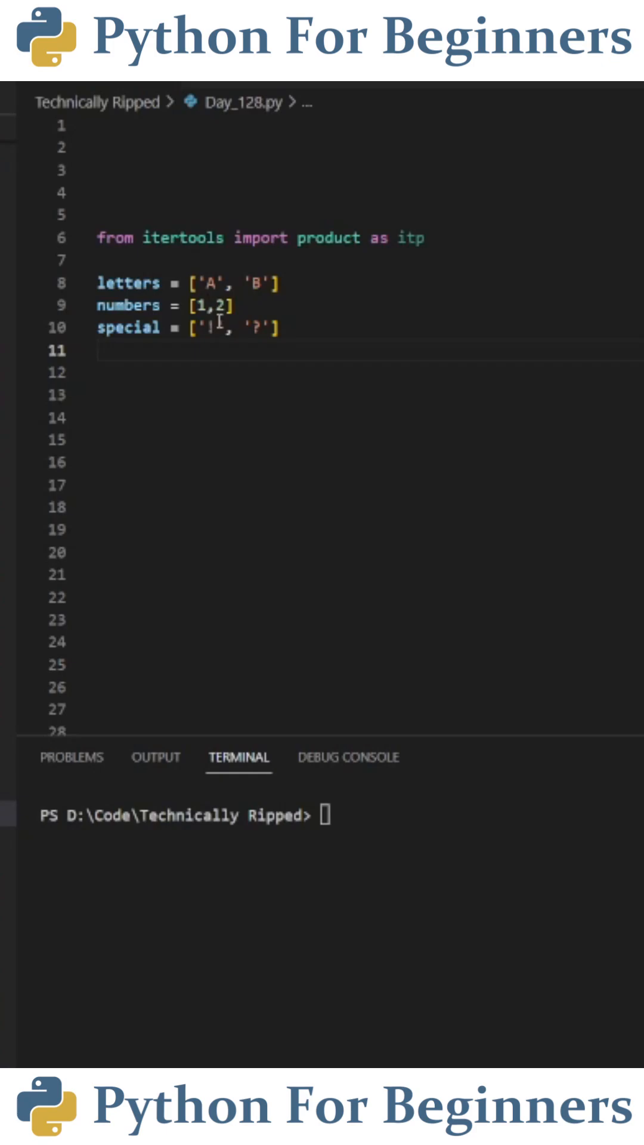
{"action": "mouse_move", "coordinate": [256, 320]}
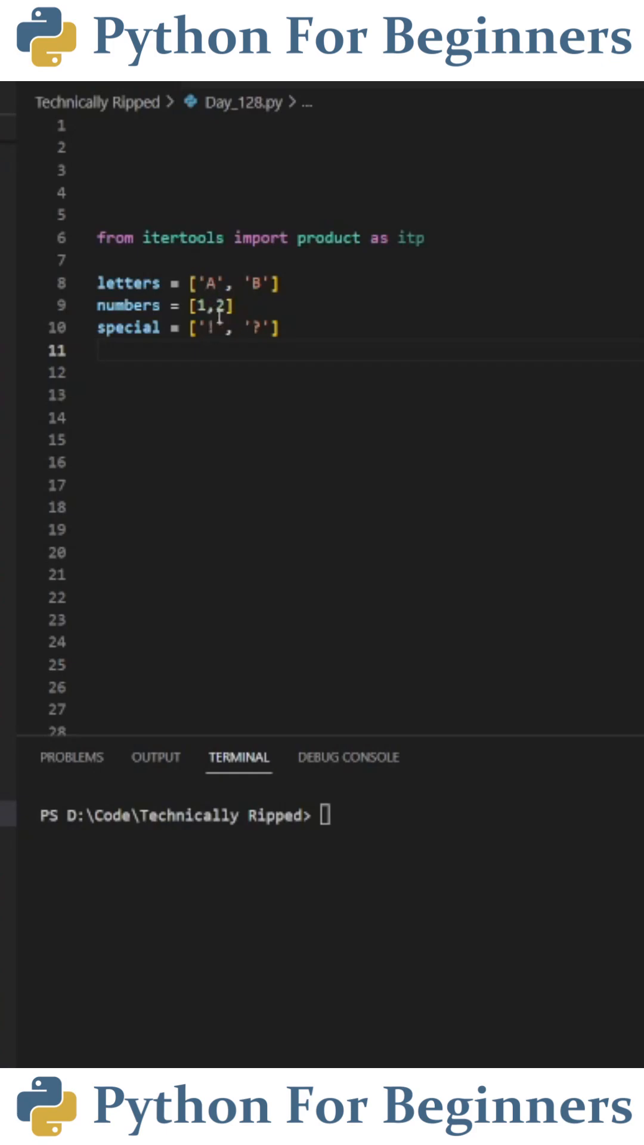
{"action": "type", "text": "combinations_list = list(itp(letters, numbers, special))"}
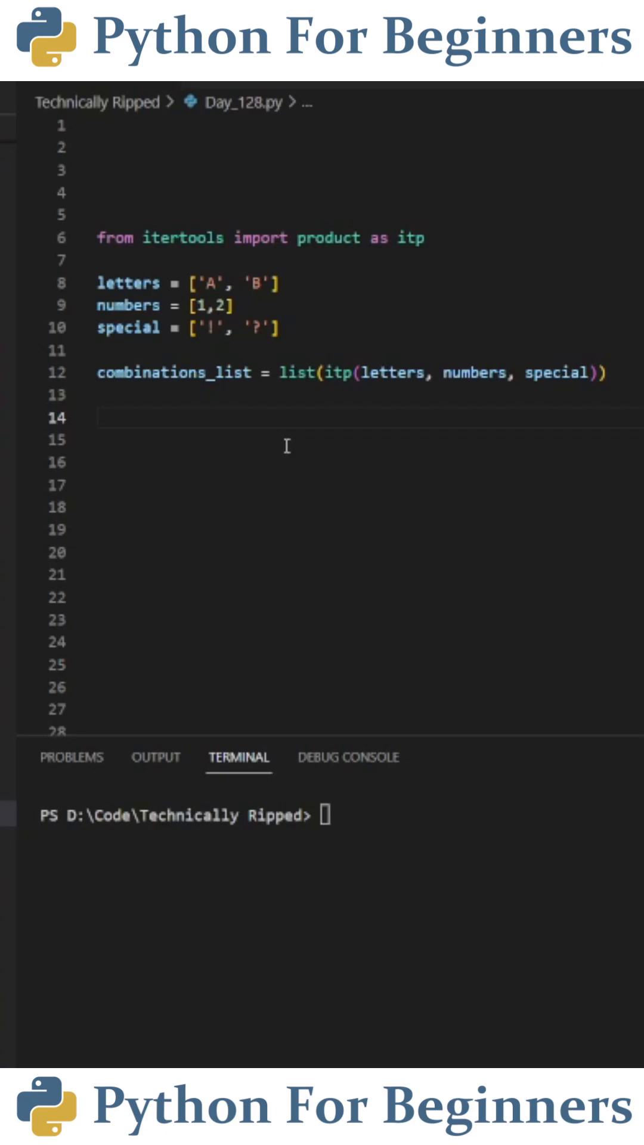
{"action": "mouse_move", "coordinate": [355, 409]}
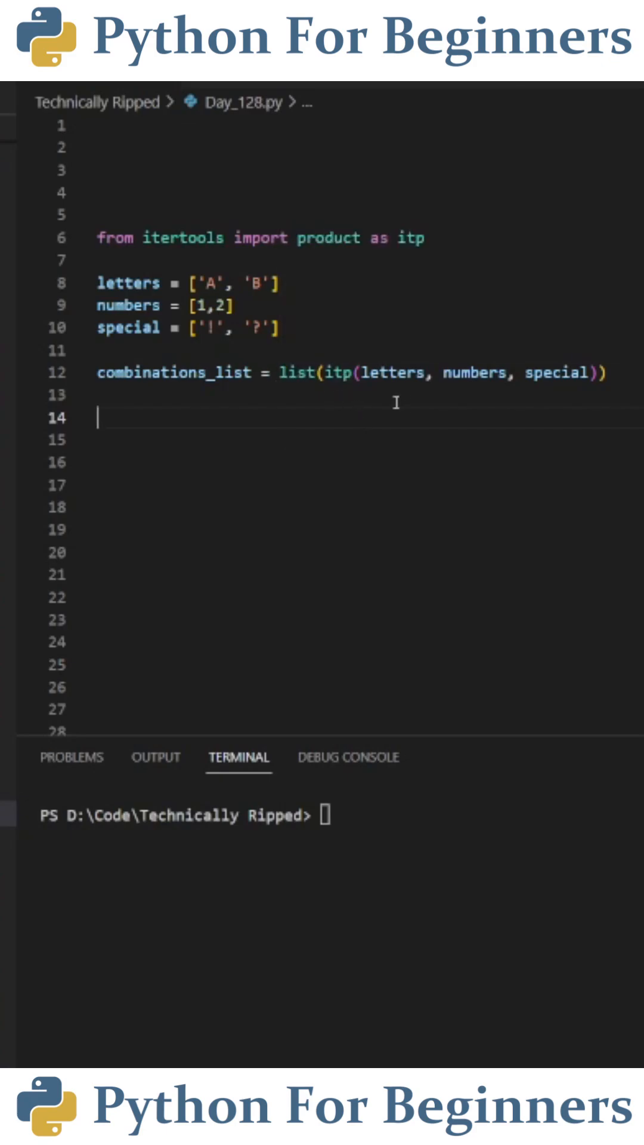
{"action": "mouse_move", "coordinate": [428, 381]}
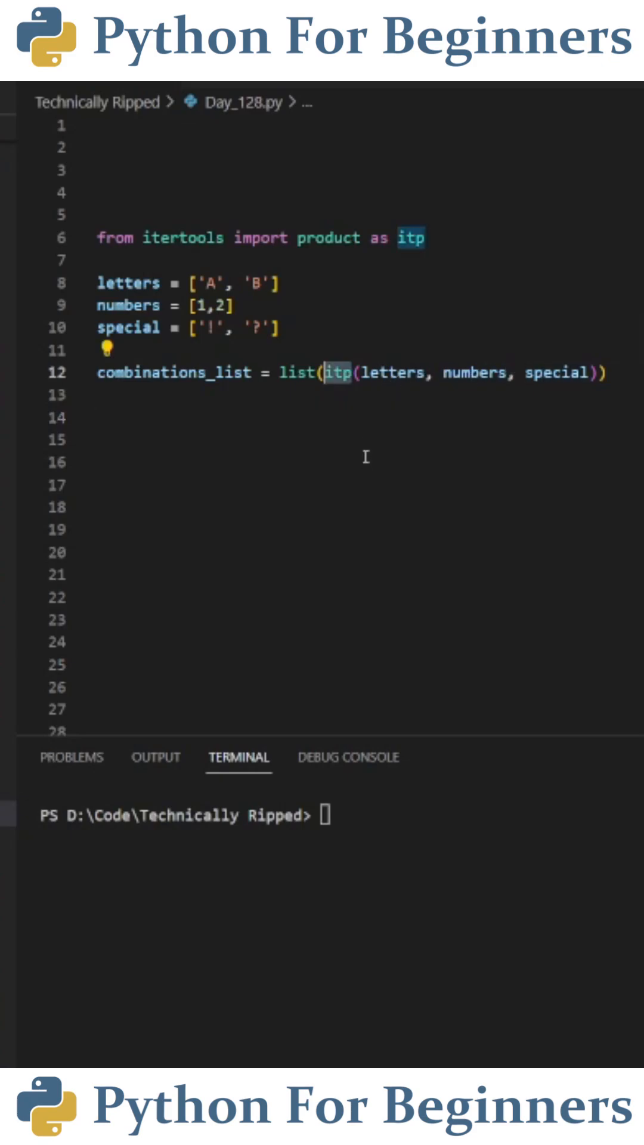
{"action": "mouse_move", "coordinate": [330, 402]}
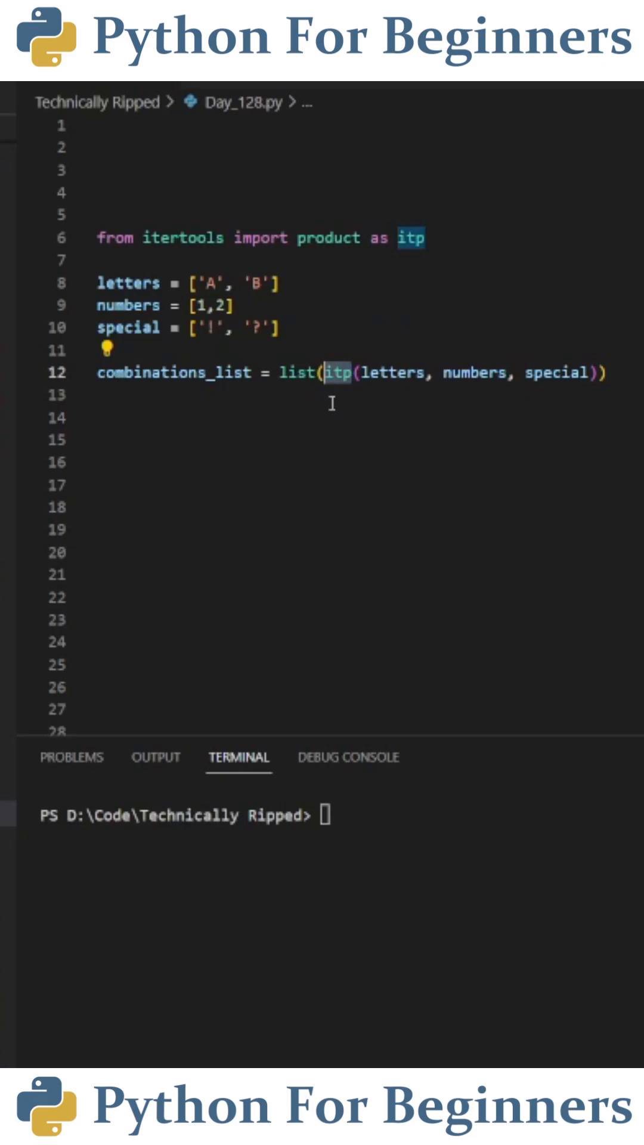